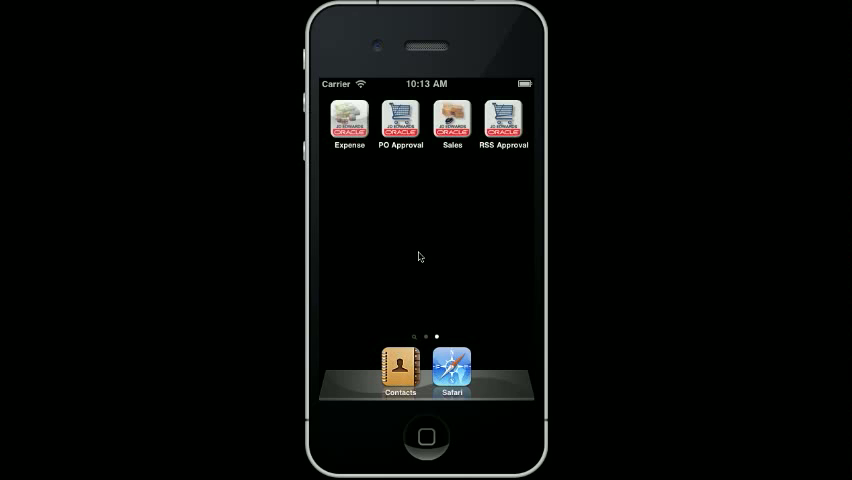
mouse_move(490, 158)
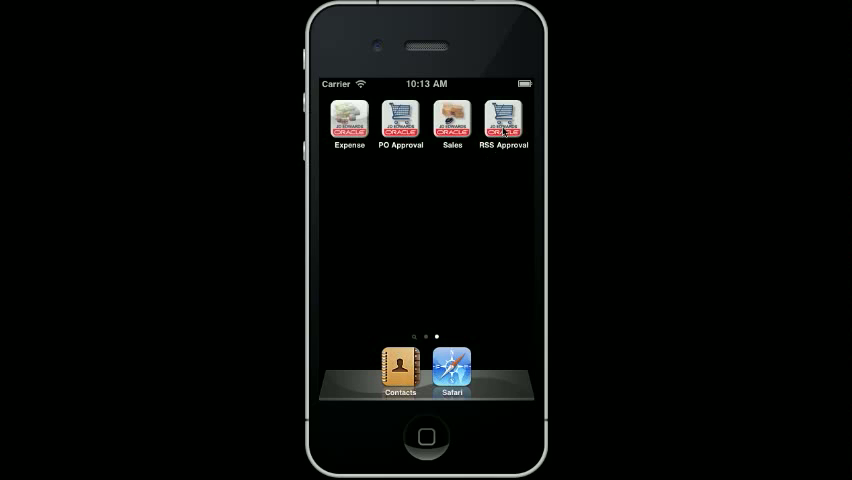
left_click(502, 118)
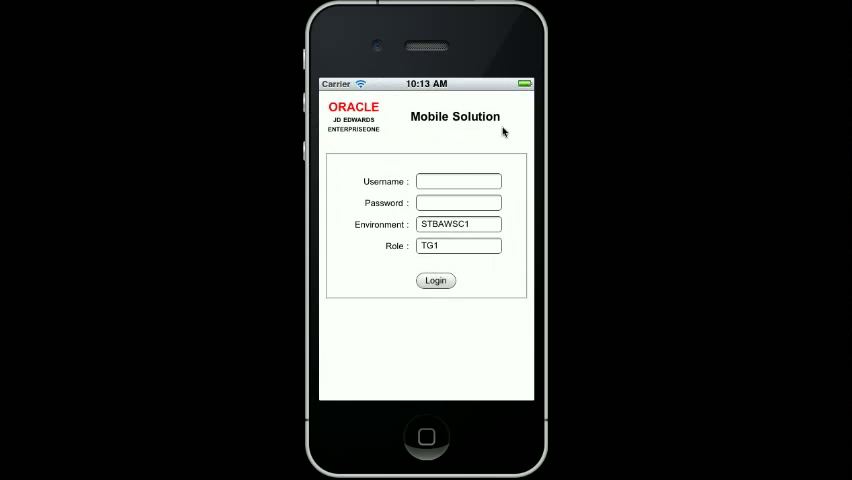
mouse_move(460, 168)
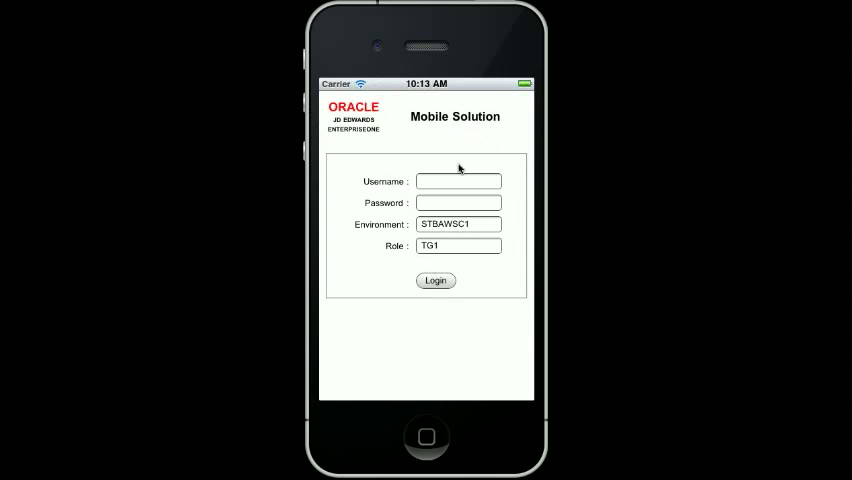
left_click(458, 180)
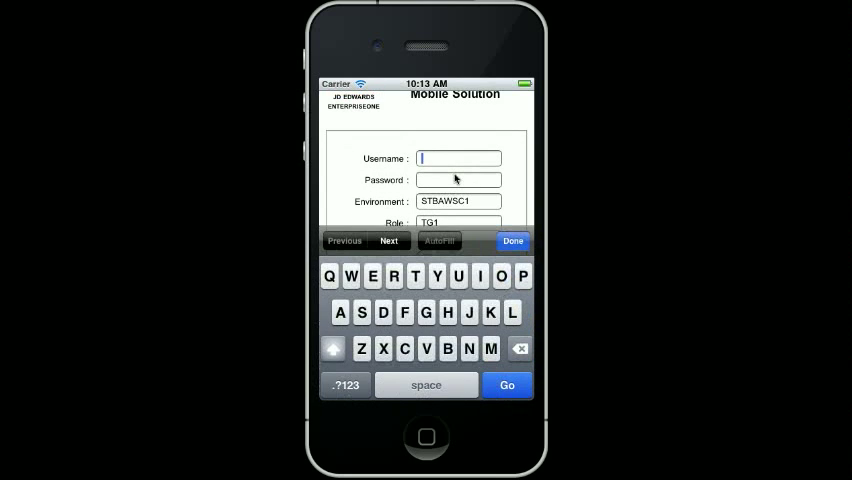
type("mrss06")
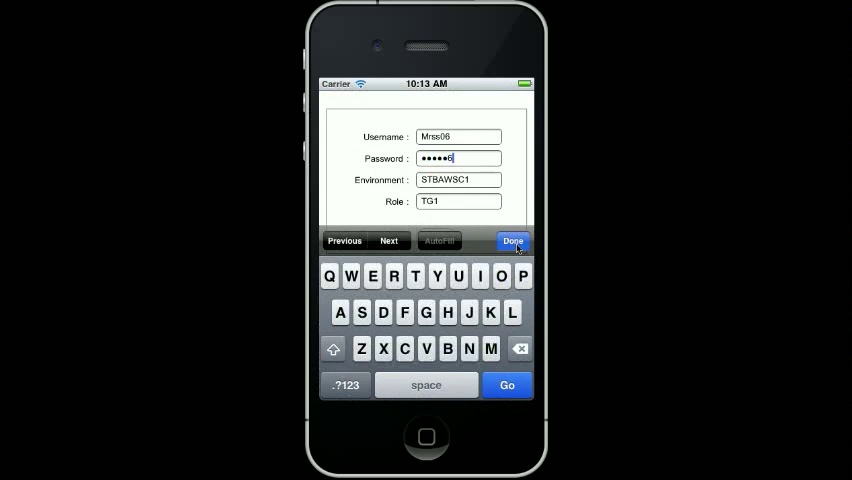
left_click(512, 240)
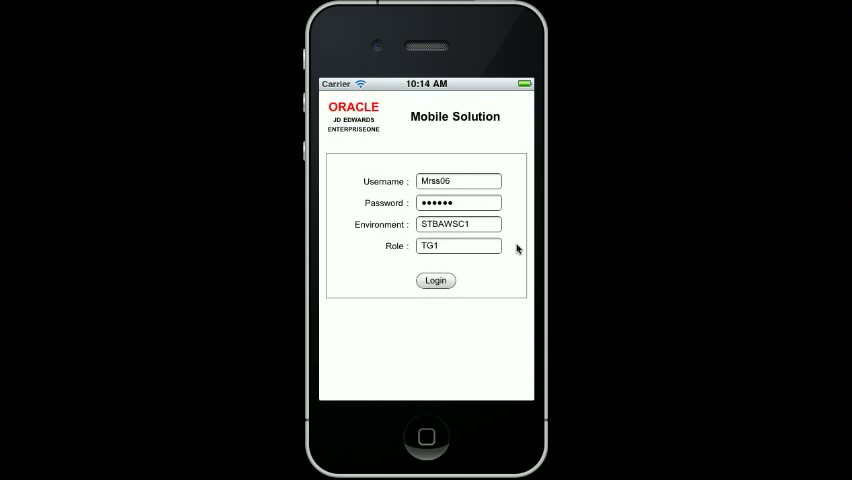
left_click(436, 280)
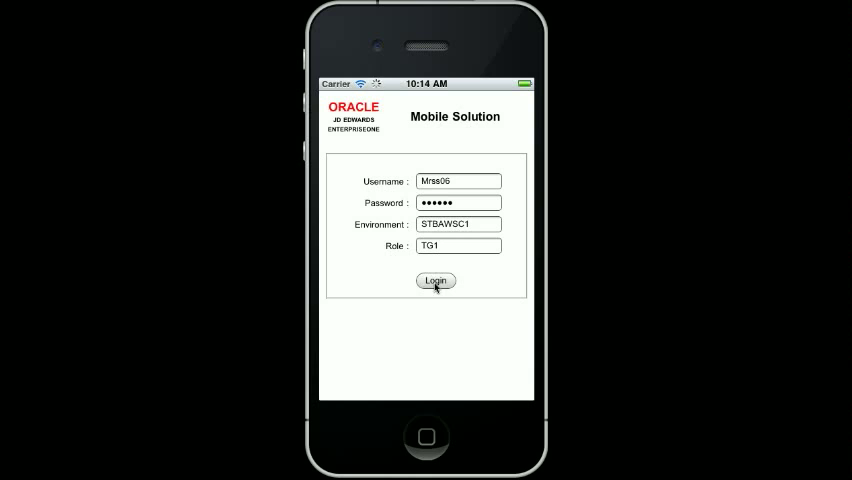
Step: Log in to reach the Requisition Approval list of three pending orders
left_click(436, 280)
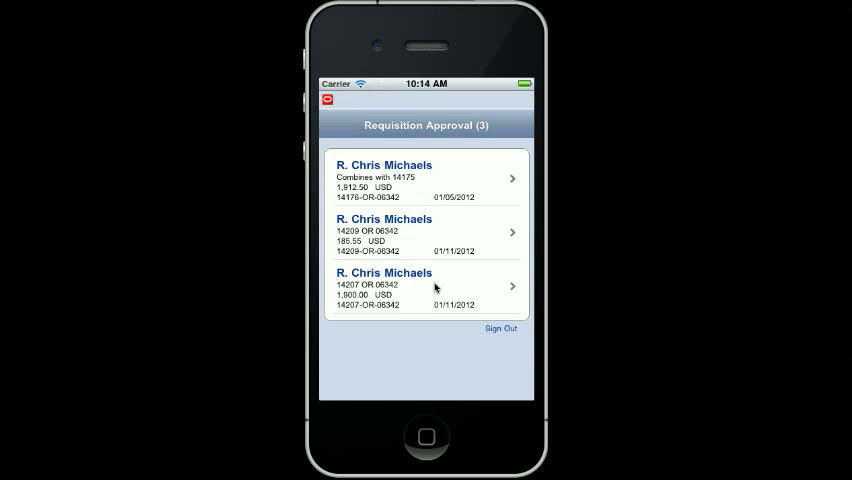
mouse_move(430, 302)
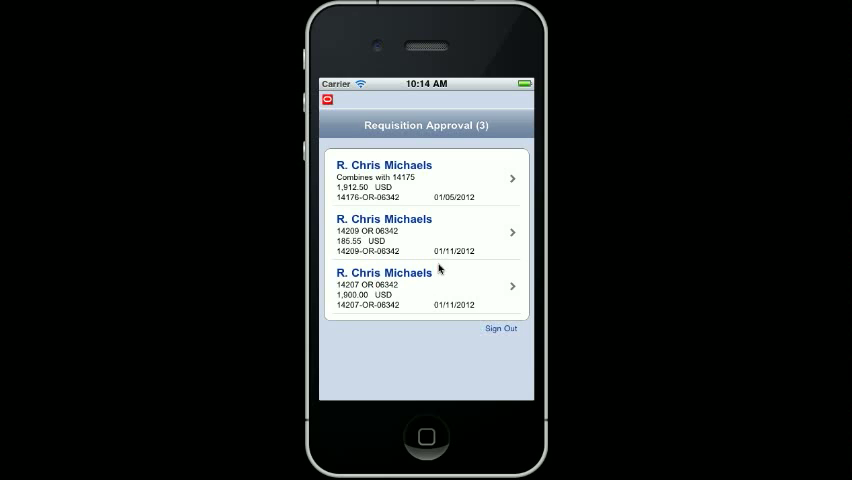
mouse_move(452, 252)
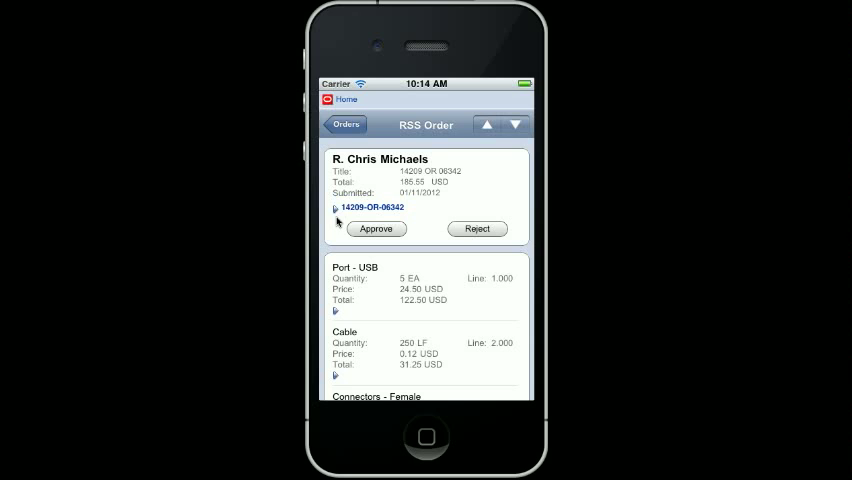
Step: Expand the header of requisition 14209-OR-06342 and scroll to its line items
left_click(368, 208)
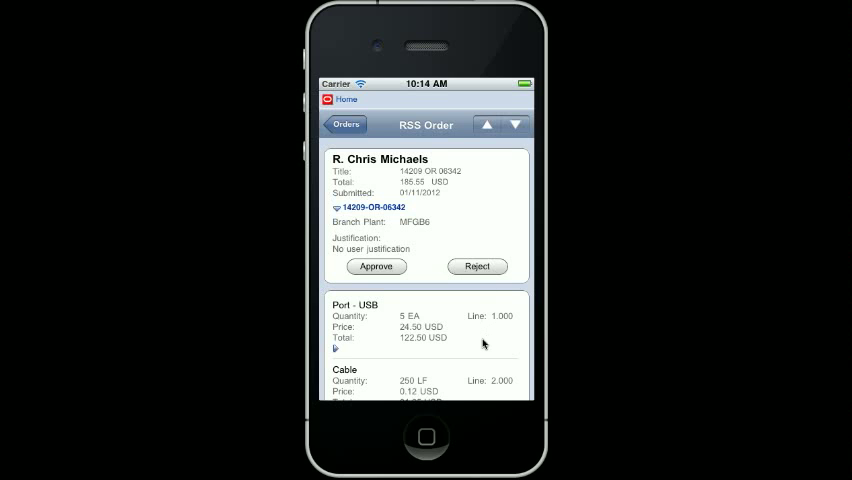
scroll("down", 3)
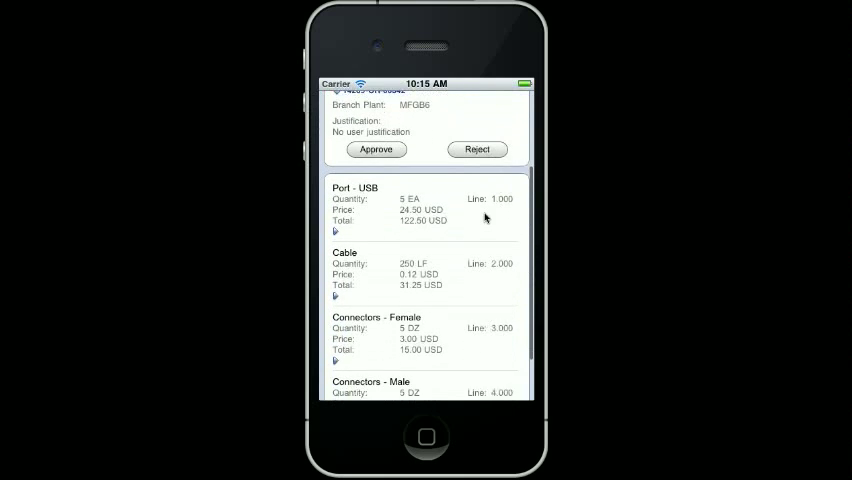
scroll("down", 3)
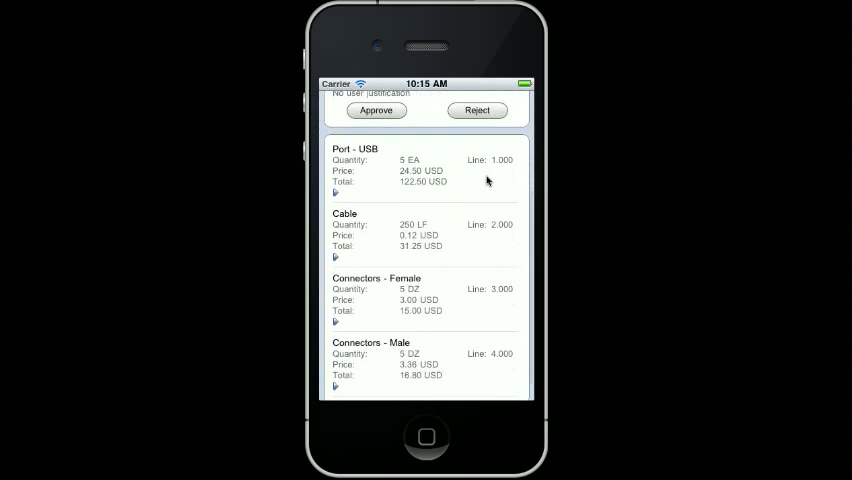
mouse_move(378, 220)
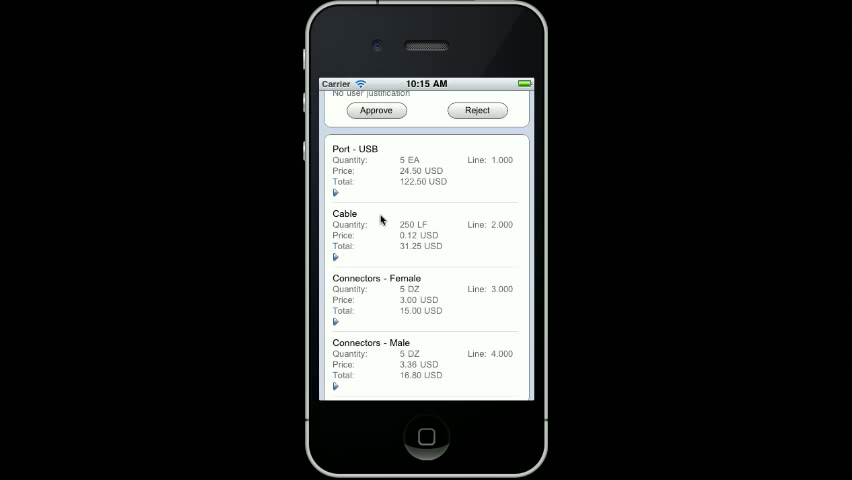
mouse_move(376, 200)
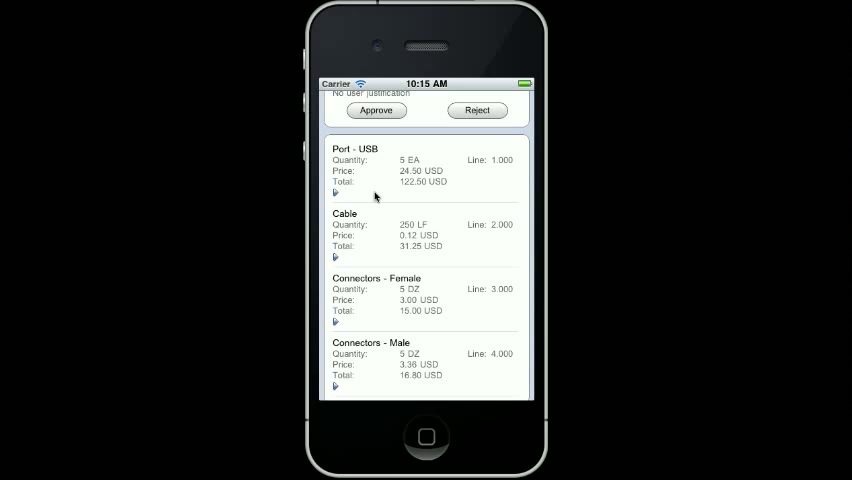
mouse_move(332, 196)
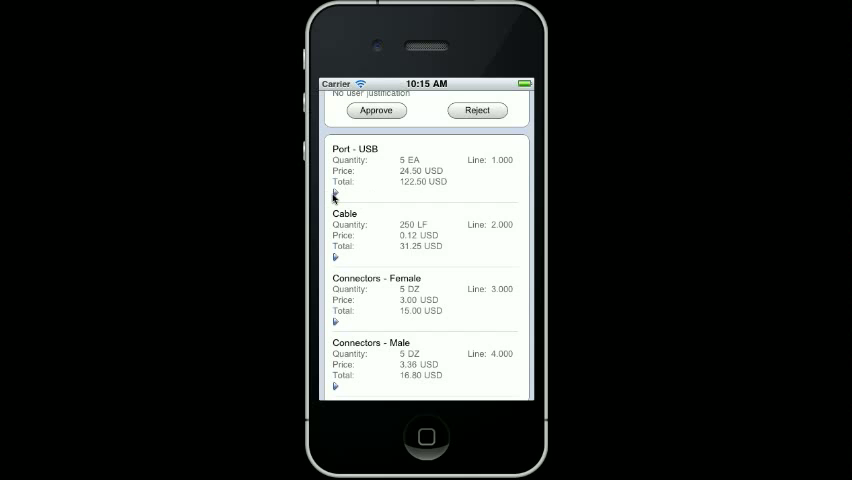
Step: Expand the Port - USB line to show its dates, commodity, cost center, supplier and ship-to
left_click(336, 196)
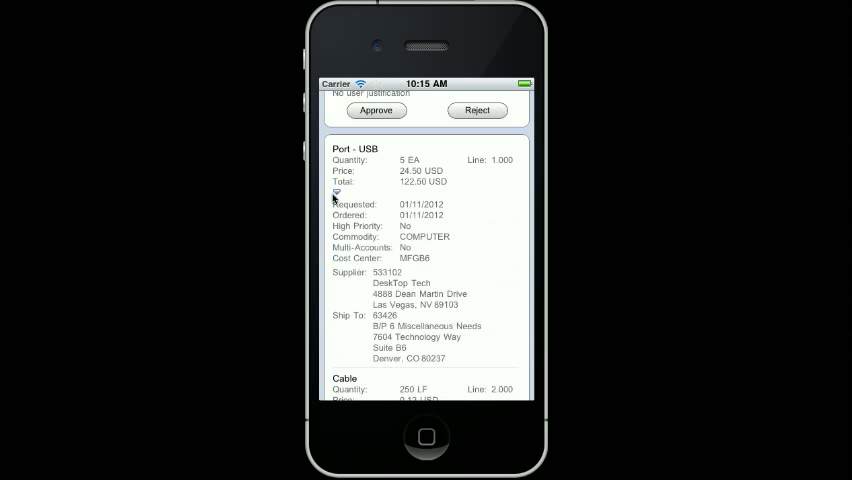
mouse_move(456, 220)
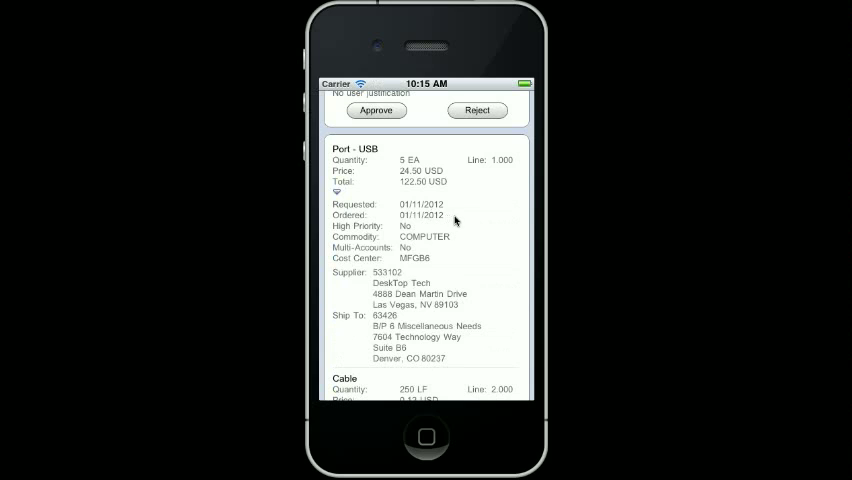
mouse_move(466, 226)
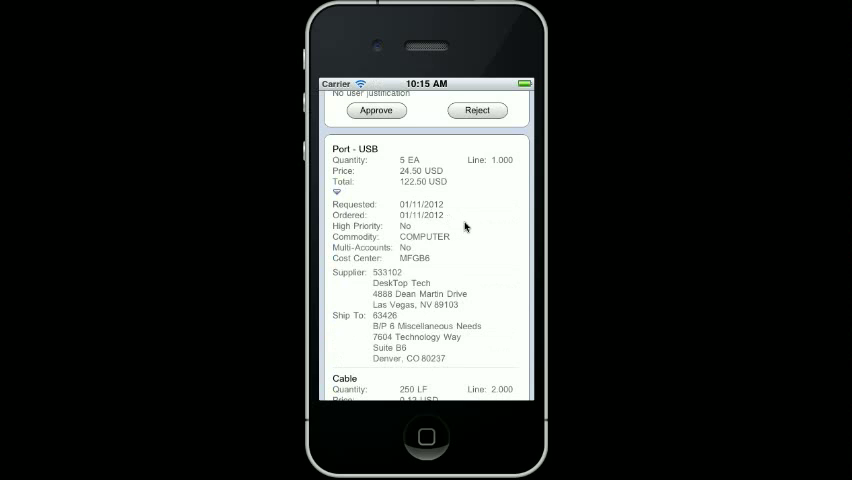
mouse_move(468, 242)
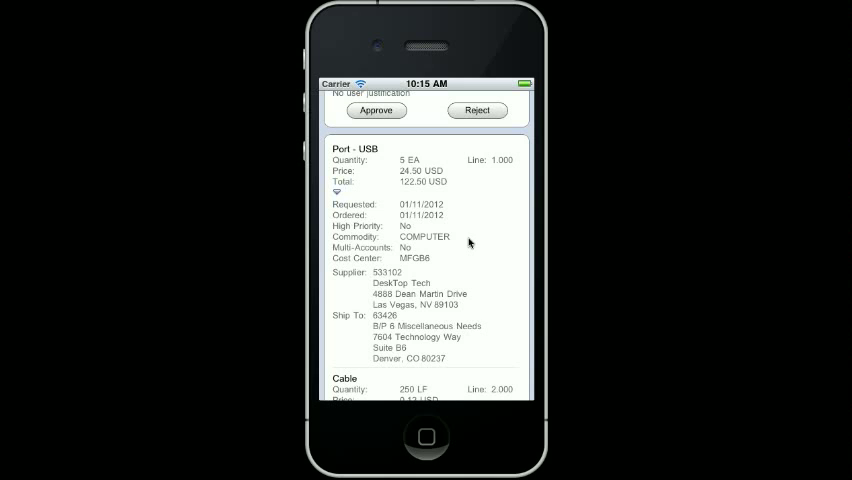
mouse_move(464, 264)
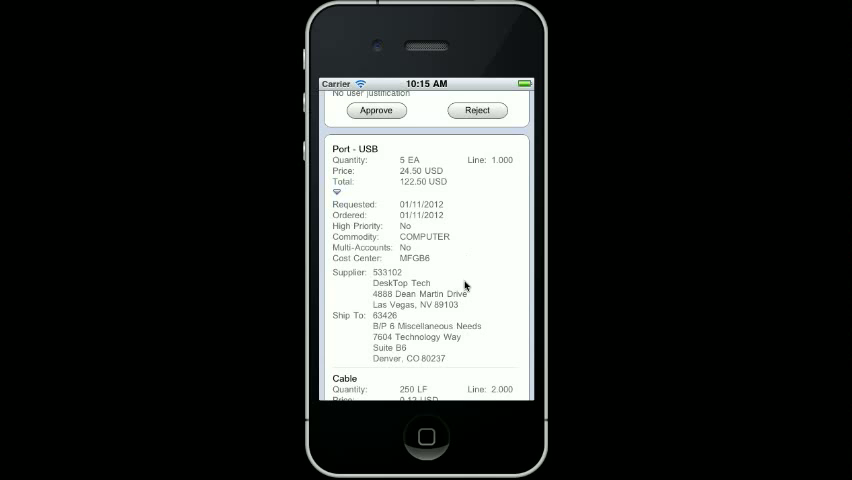
mouse_move(476, 266)
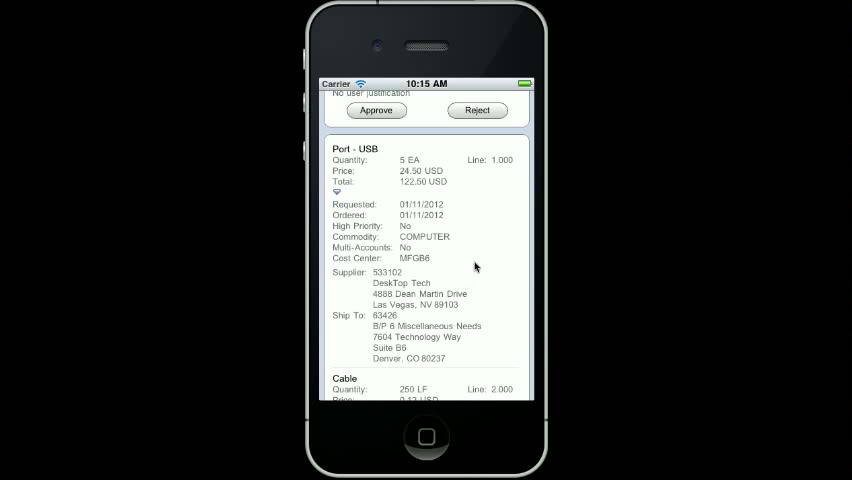
mouse_move(492, 250)
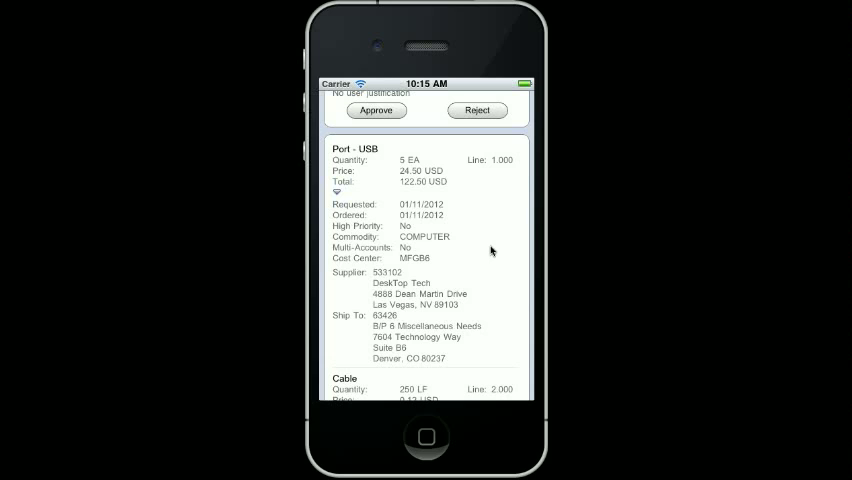
mouse_move(440, 240)
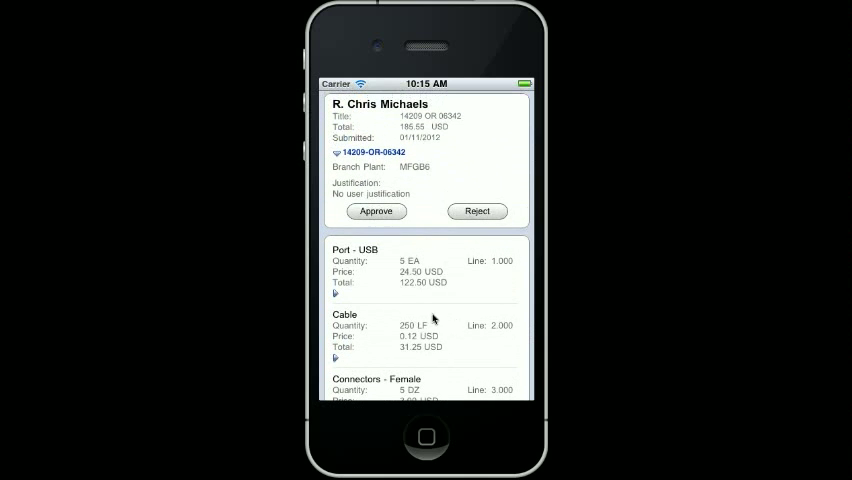
mouse_move(418, 208)
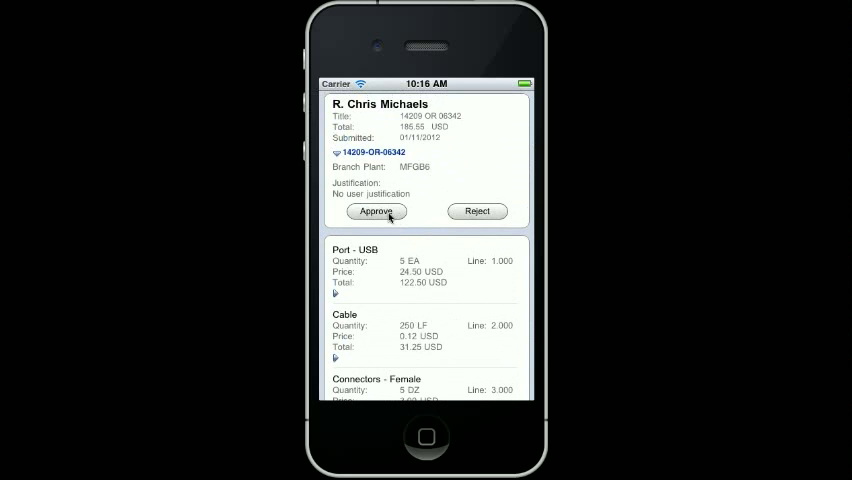
Step: Approve the requisition with the remark 'Approved. Thanks' entered on the Approve RSS Order form
left_click(376, 212)
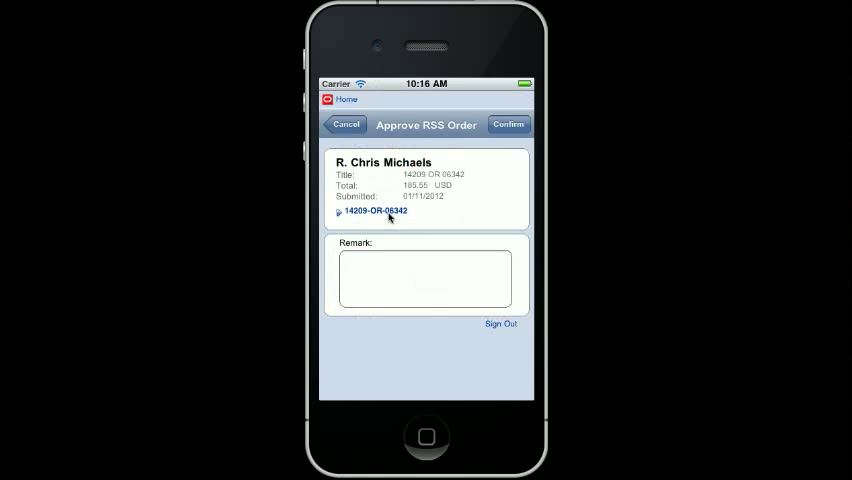
mouse_move(392, 264)
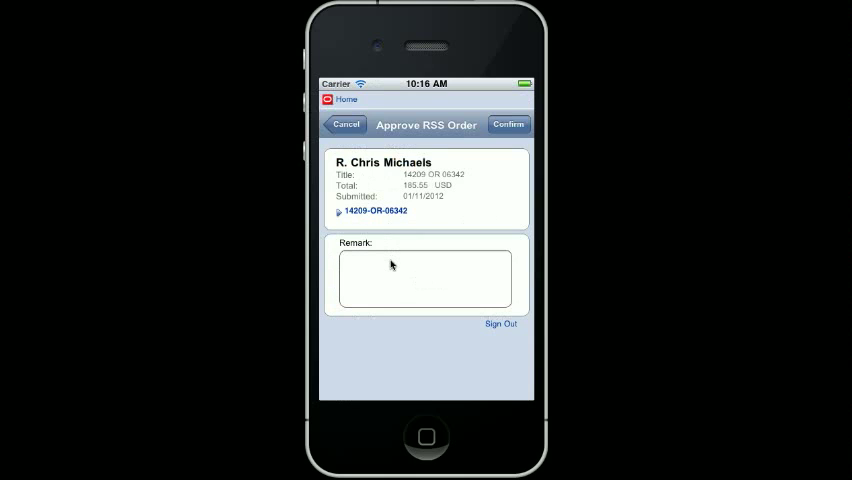
mouse_move(390, 274)
type("A")
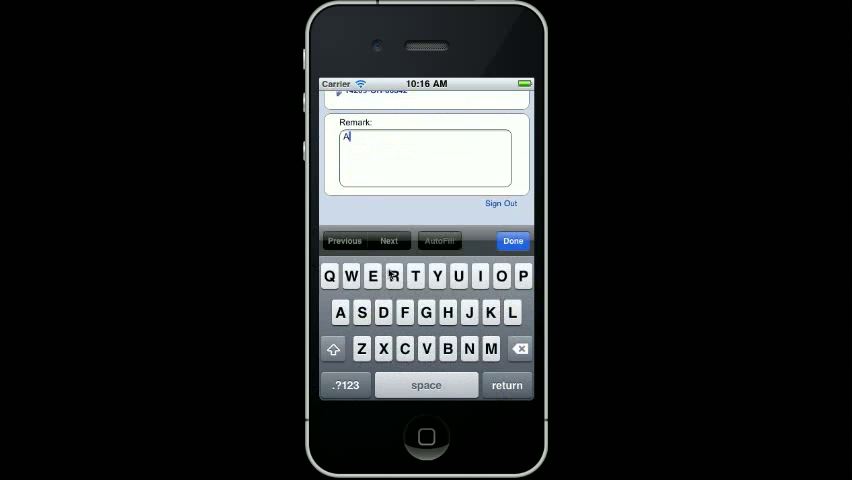
type("pprove")
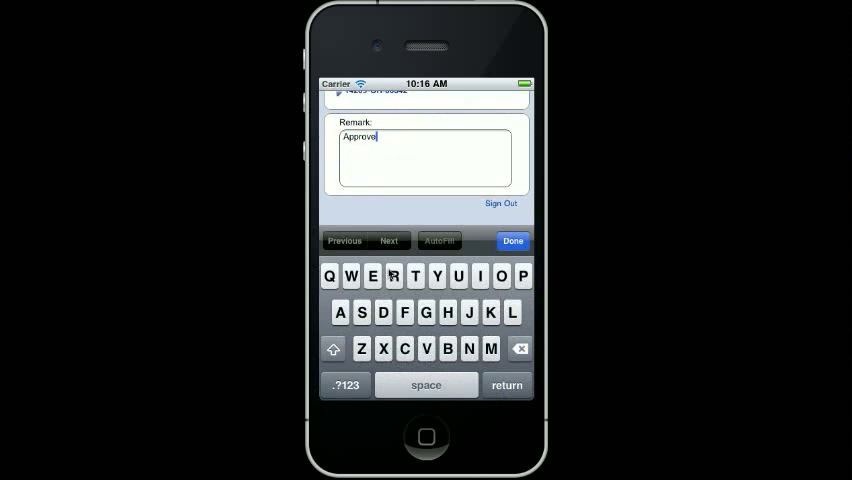
type("d. Thanks")
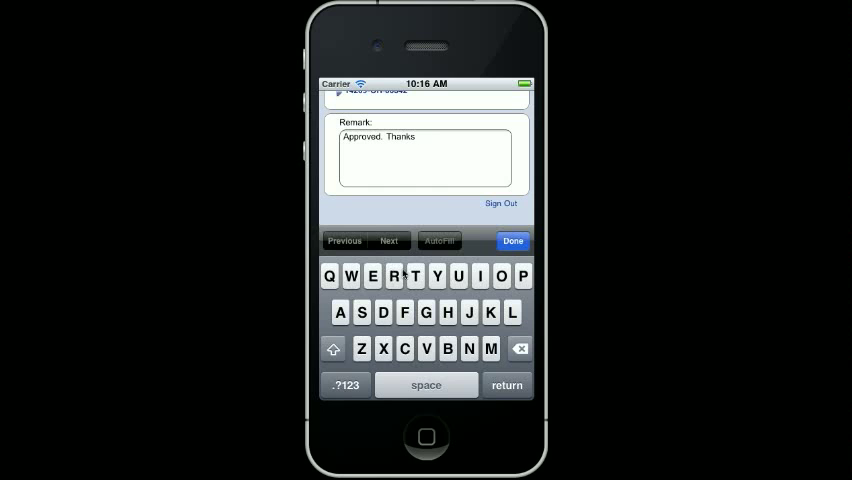
left_click(512, 240)
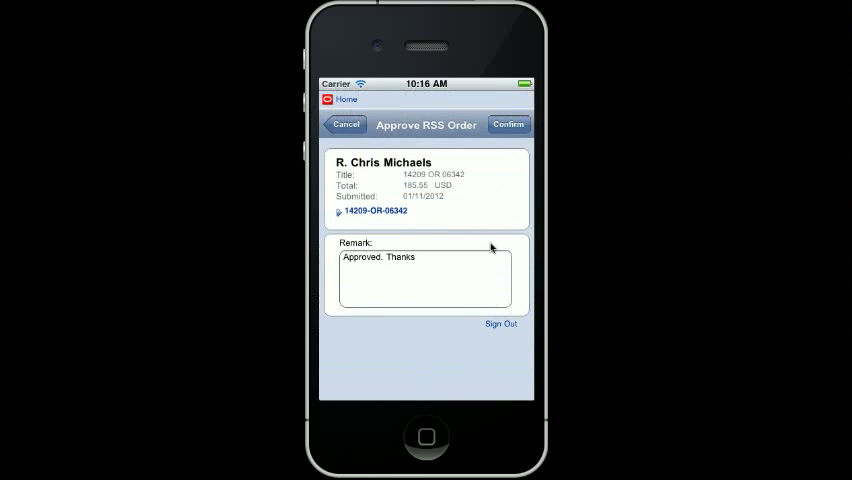
mouse_move(478, 208)
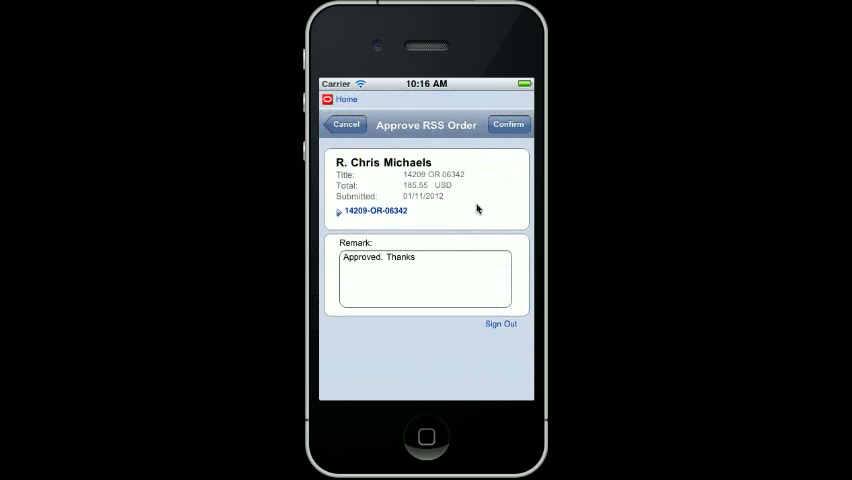
mouse_move(508, 148)
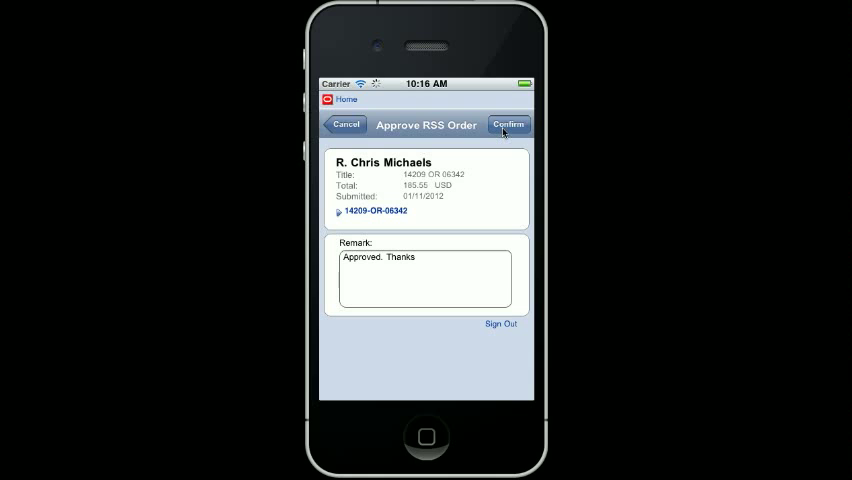
Step: Confirm the approval, leaving two requisitions in the approval list
left_click(508, 124)
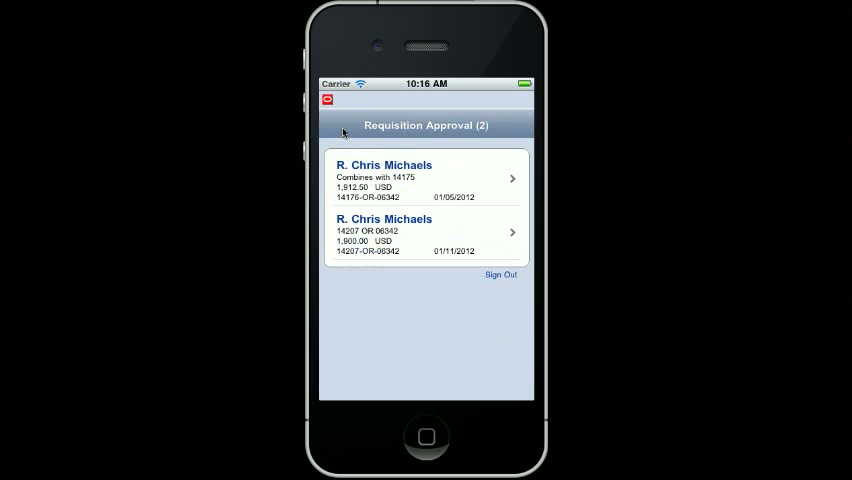
mouse_move(384, 268)
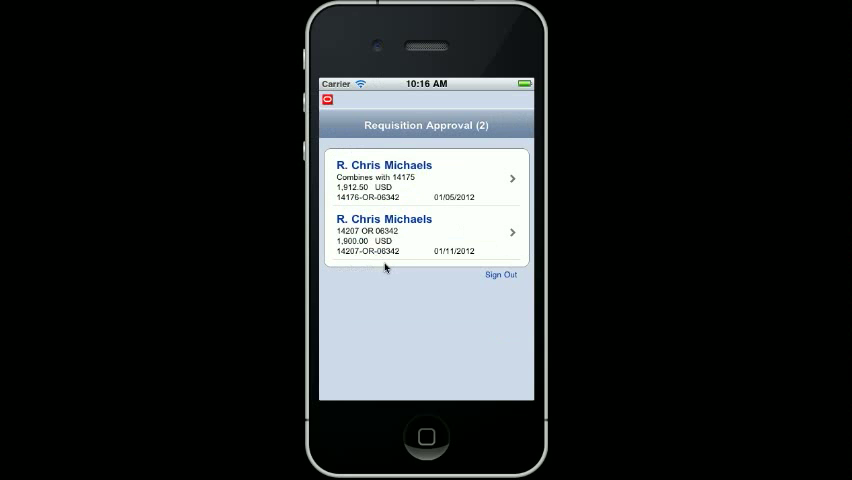